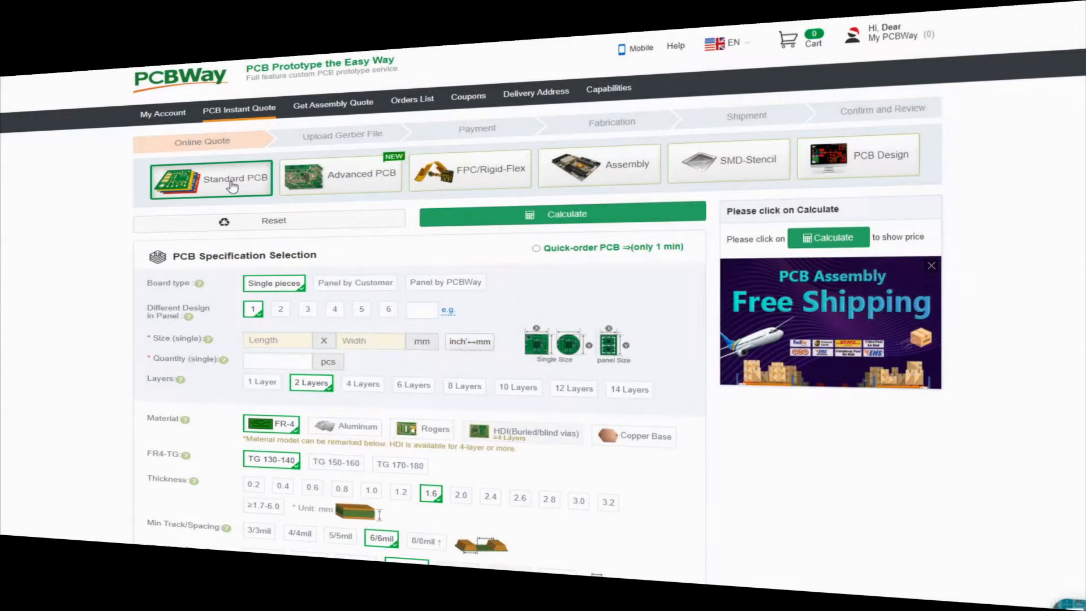
Switch the instant quote form to FPC/Rigid-Flex flexible PCB options.
{"action": "left_click", "coordinate": [470, 168]}
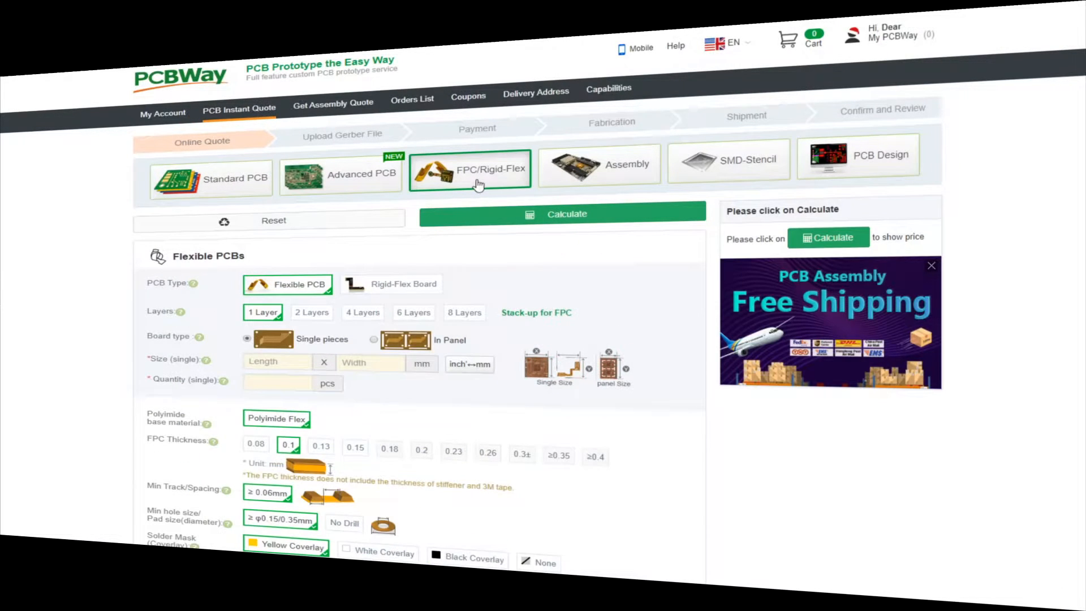
{"action": "left_click", "coordinate": [599, 169]}
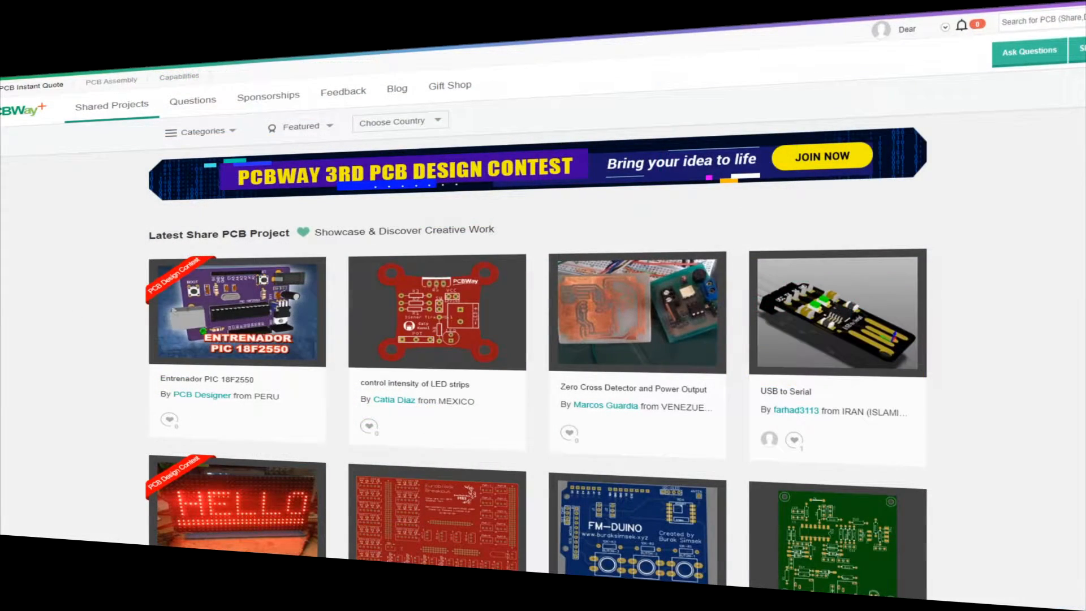
{"action": "mouse_move", "coordinate": [437, 312]}
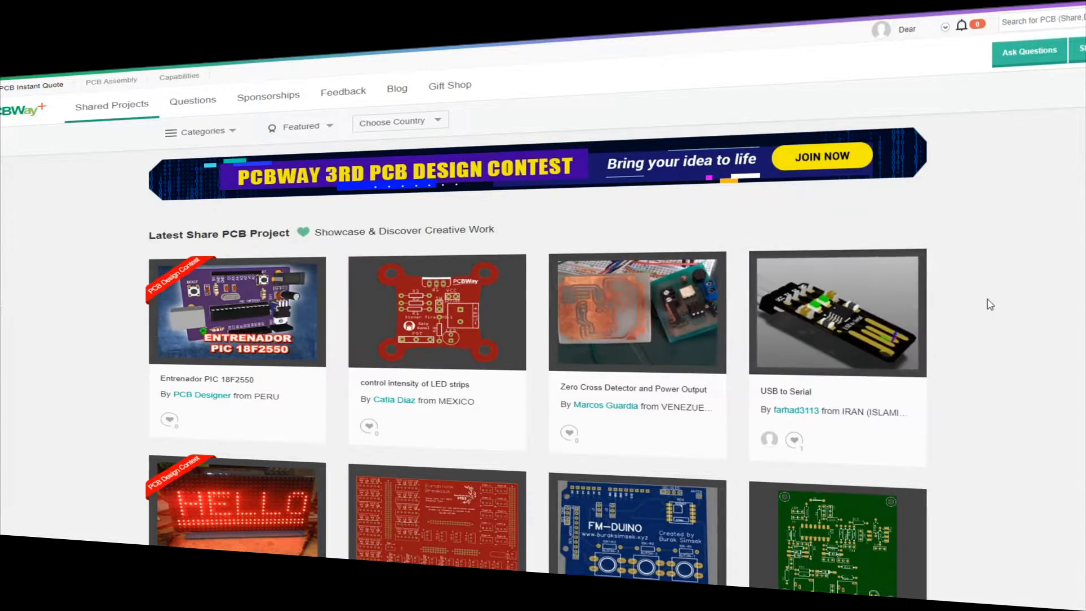
Scroll through the shared projects gallery and return to the top.
{"action": "scroll", "scroll_direction": "down", "scroll_amount": 3}
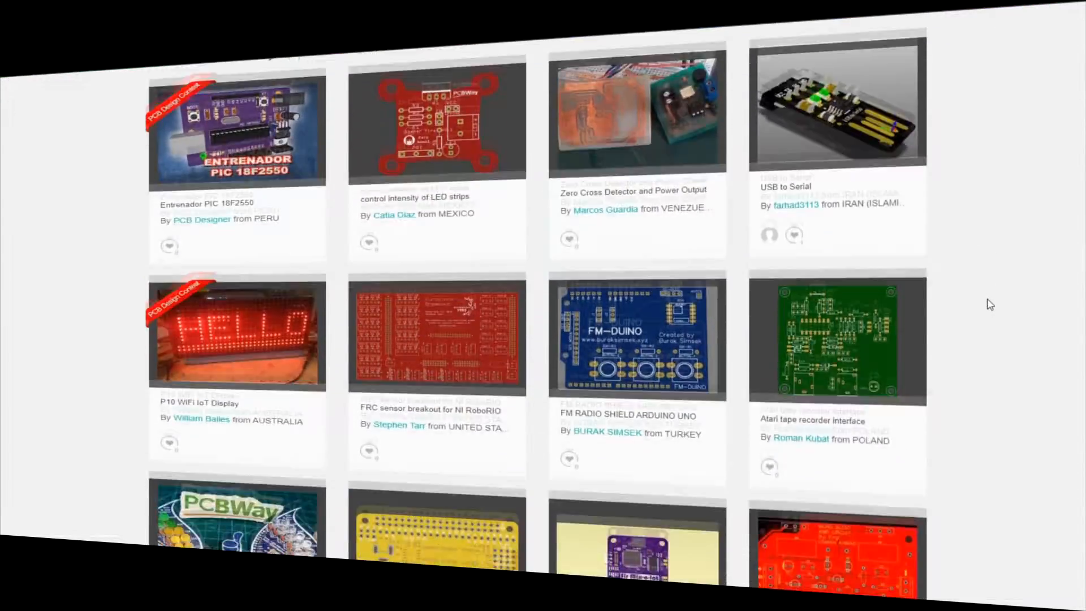
{"action": "scroll", "scroll_direction": "down", "scroll_amount": 3}
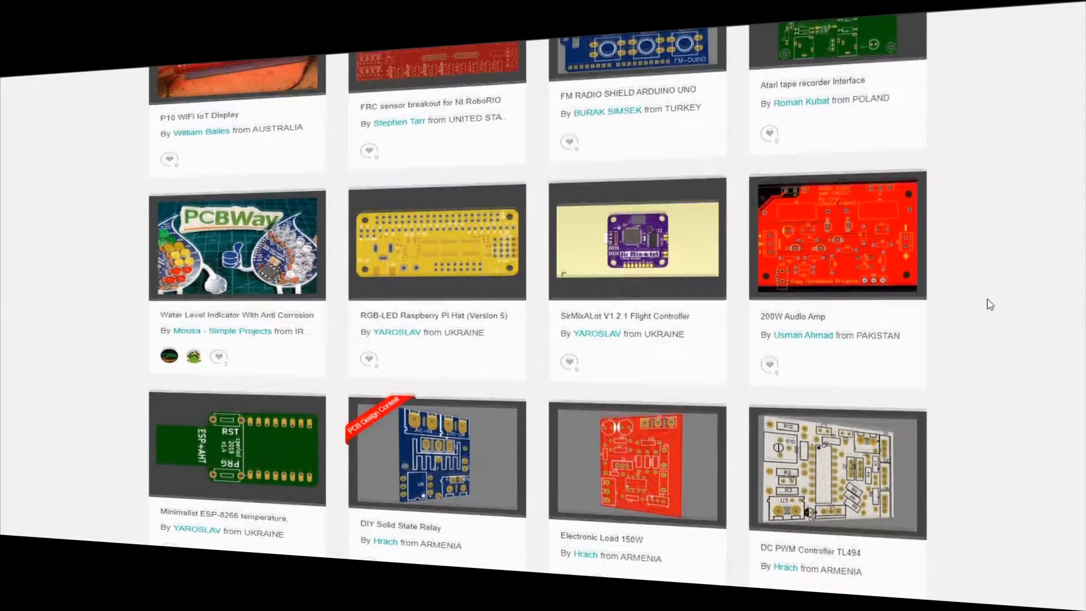
{"action": "scroll", "scroll_direction": "up", "scroll_amount": 3}
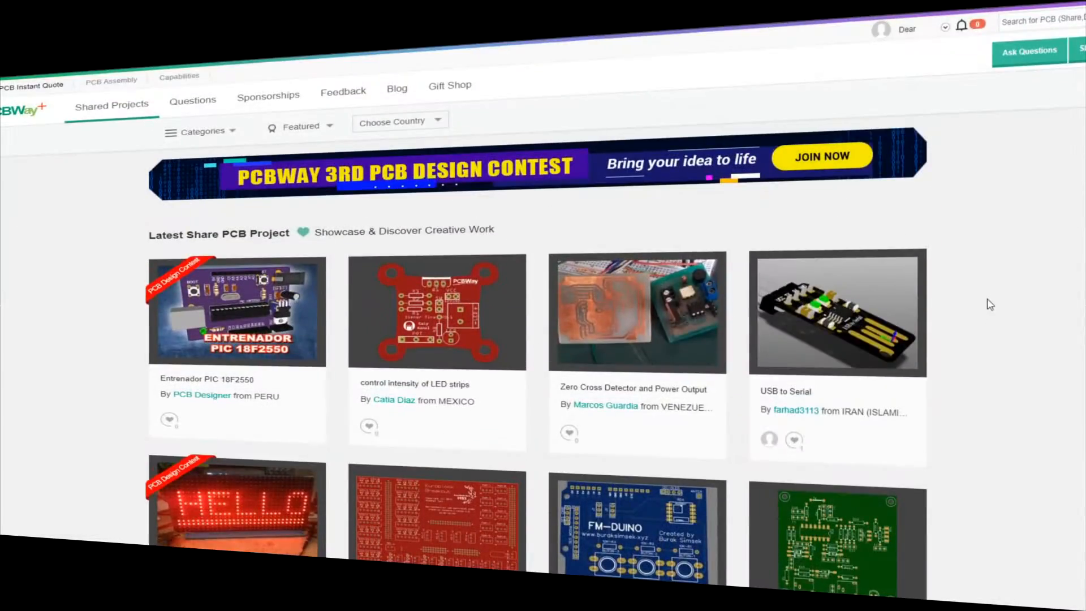